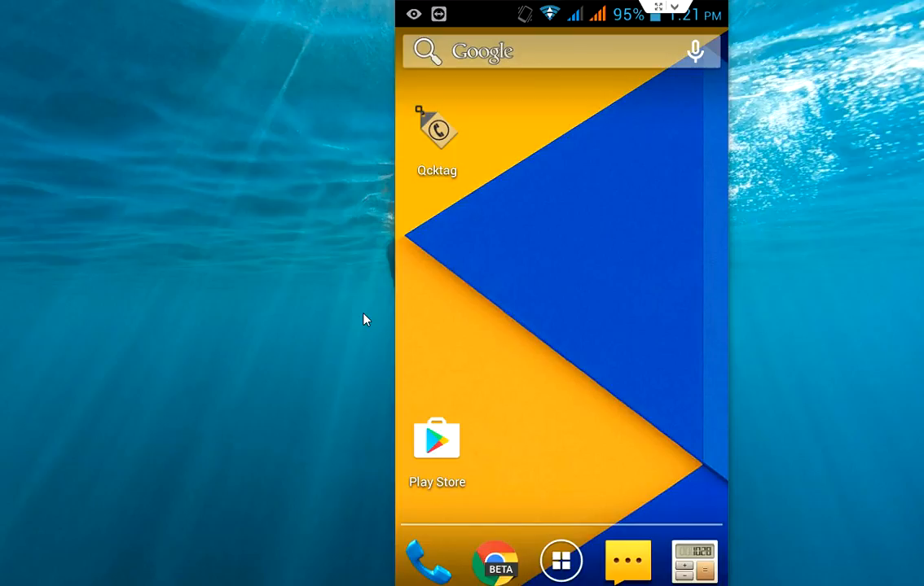
- Launch Qcktag from the home screen, showing the 'Touch to tag' and 'temp' tags
left_click(438, 130)
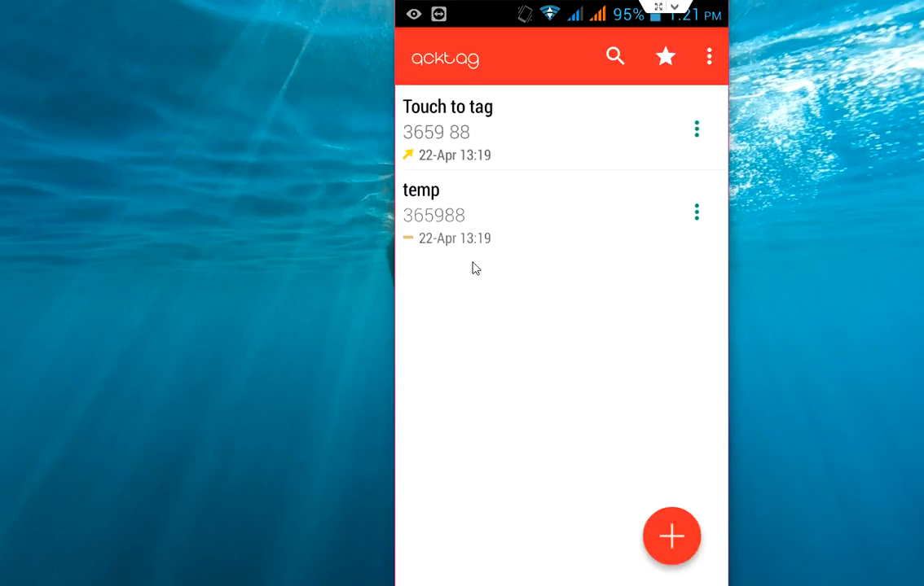
mouse_move(507, 308)
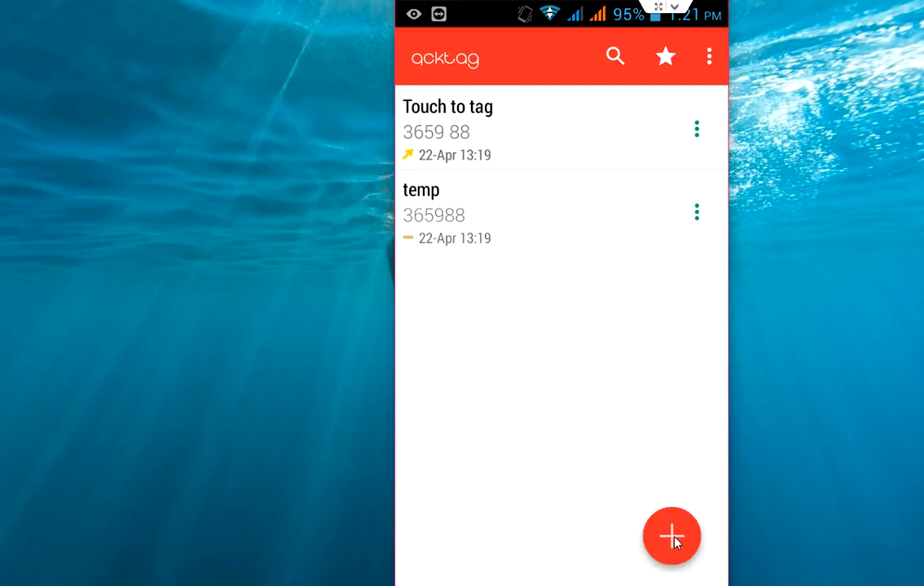
- Begin a new tag and choose to enter its details manually
left_click(672, 536)
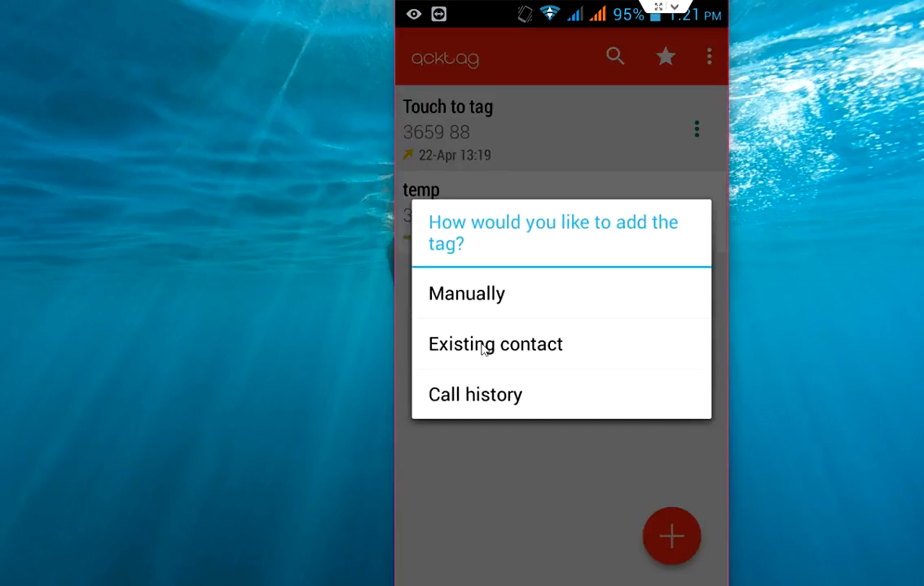
mouse_move(567, 314)
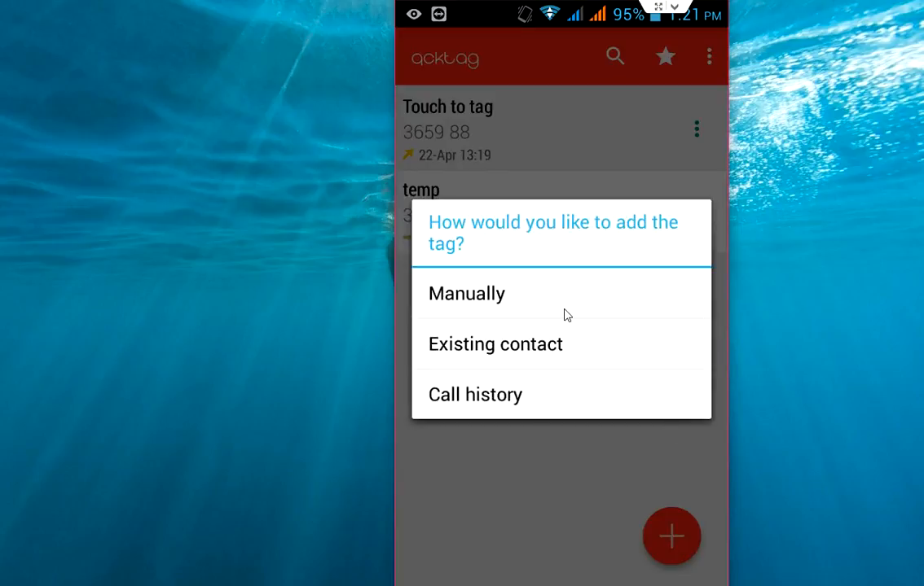
mouse_move(532, 357)
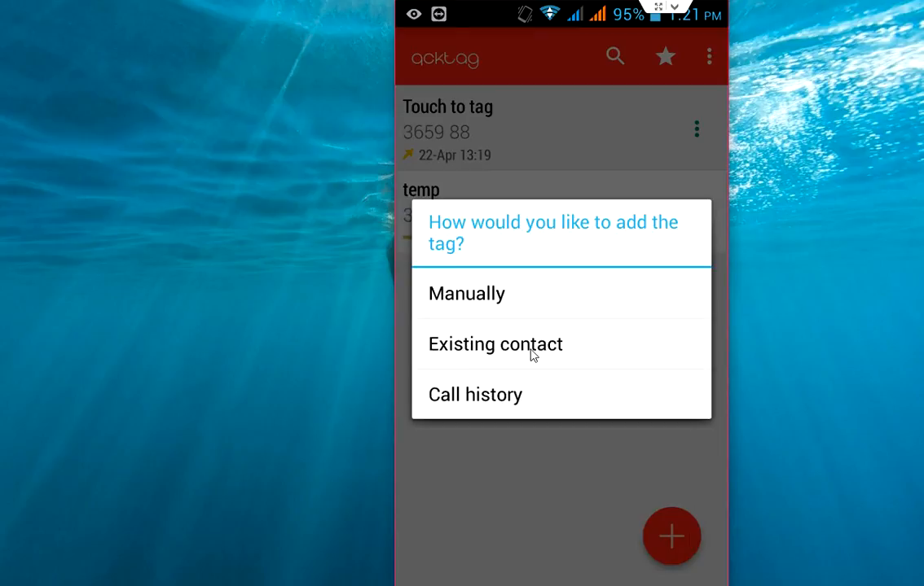
mouse_move(435, 405)
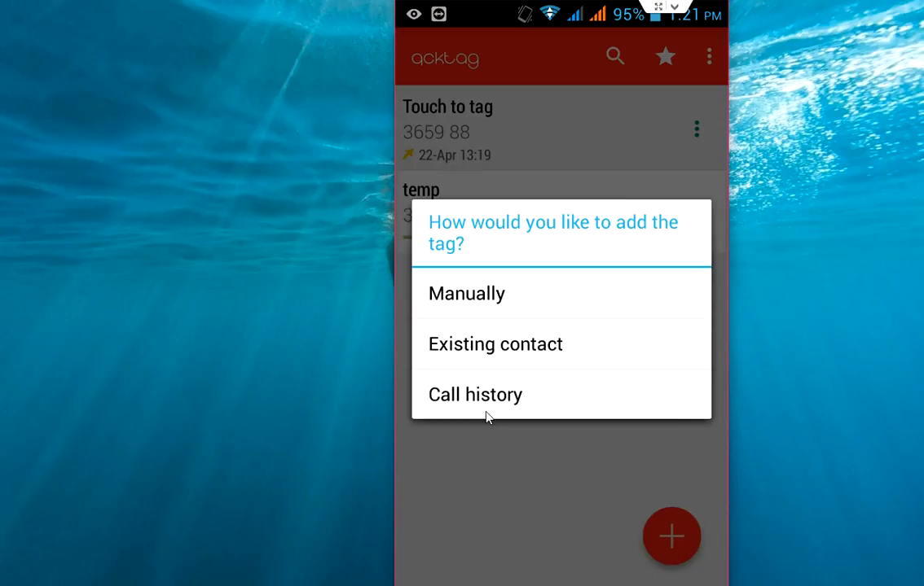
mouse_move(464, 409)
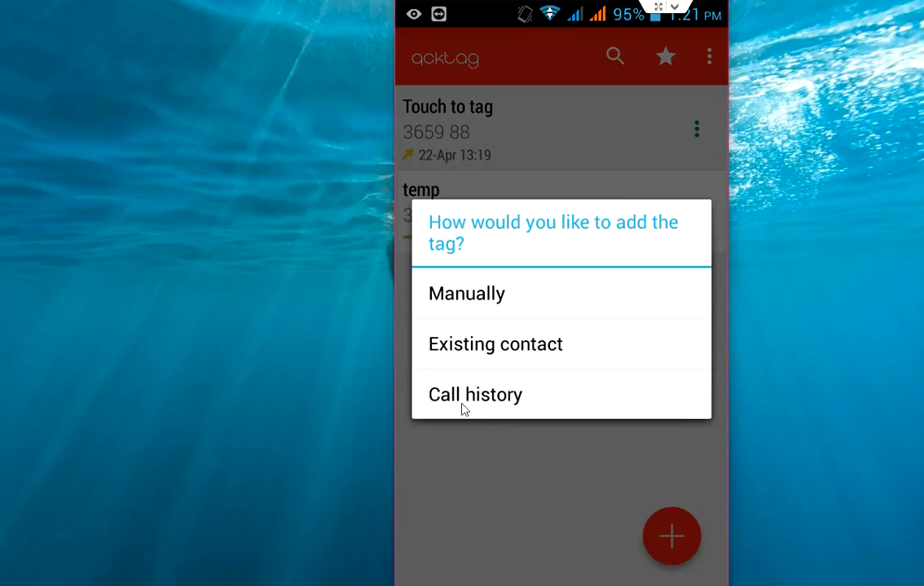
mouse_move(532, 409)
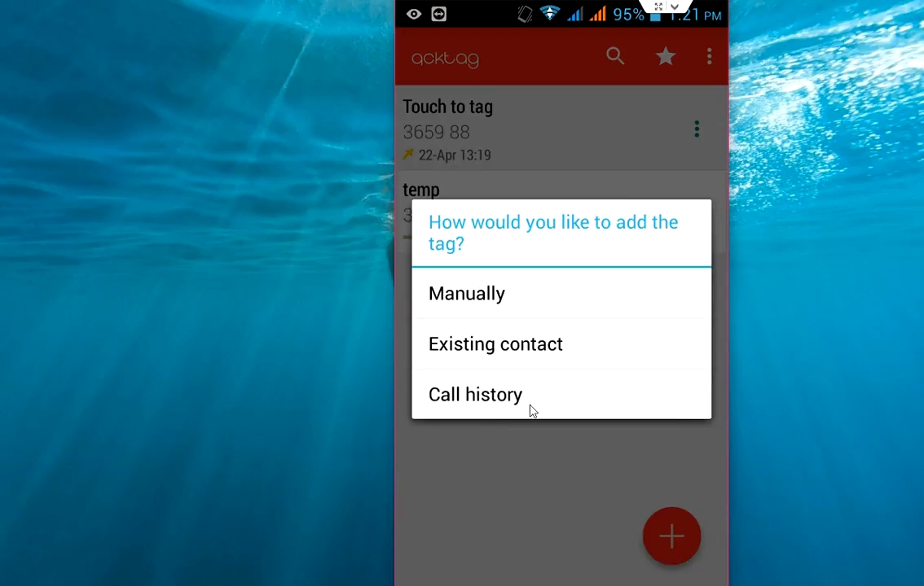
mouse_move(514, 366)
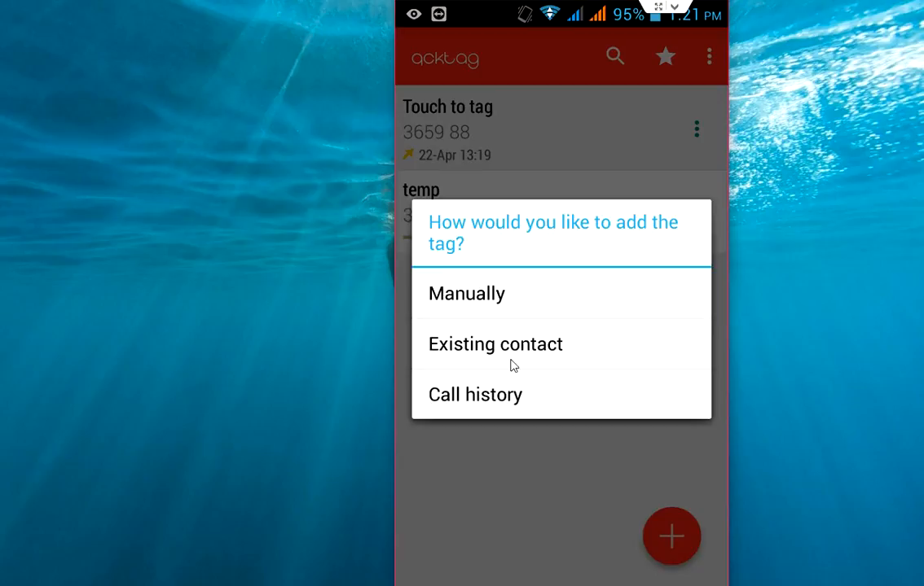
mouse_move(534, 308)
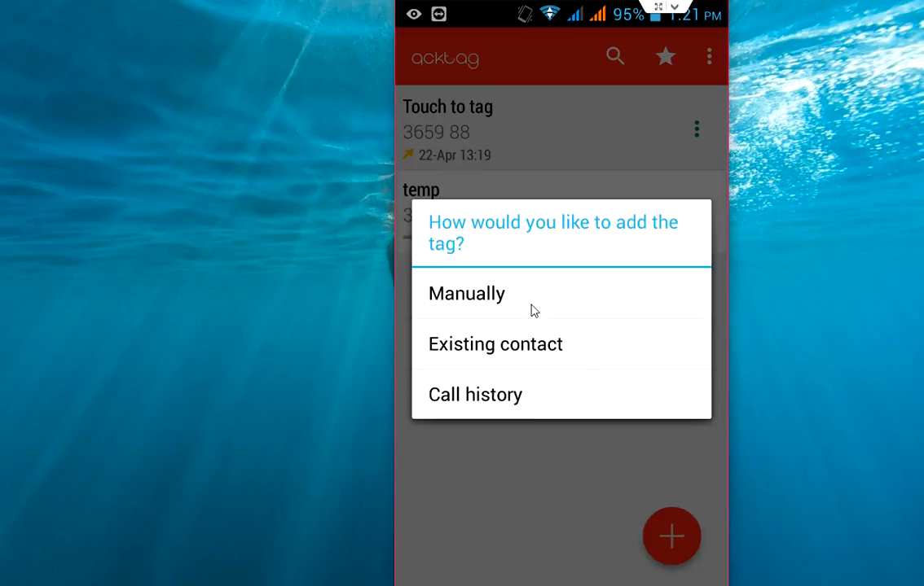
left_click(466, 293)
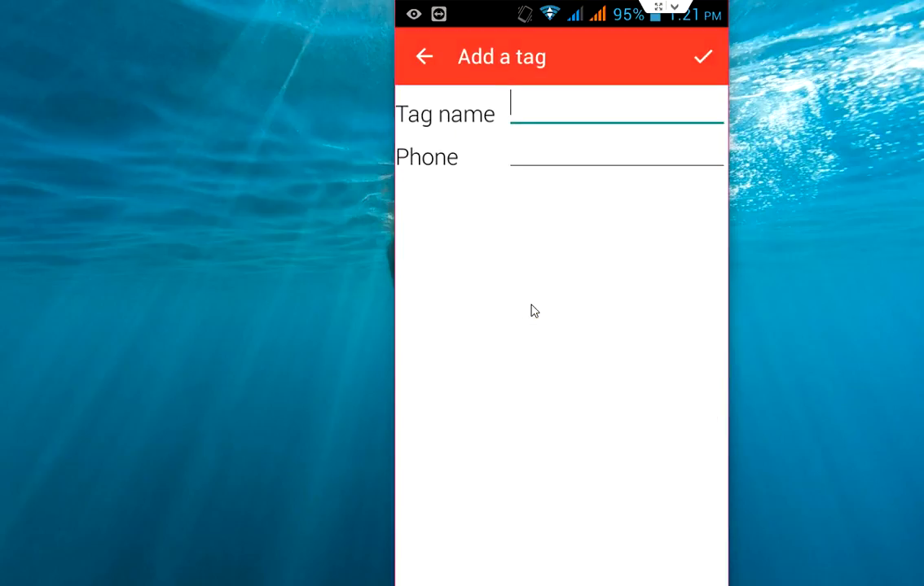
- Save a tag named 'test' with phone number 365982
left_click(617, 114)
type("test")
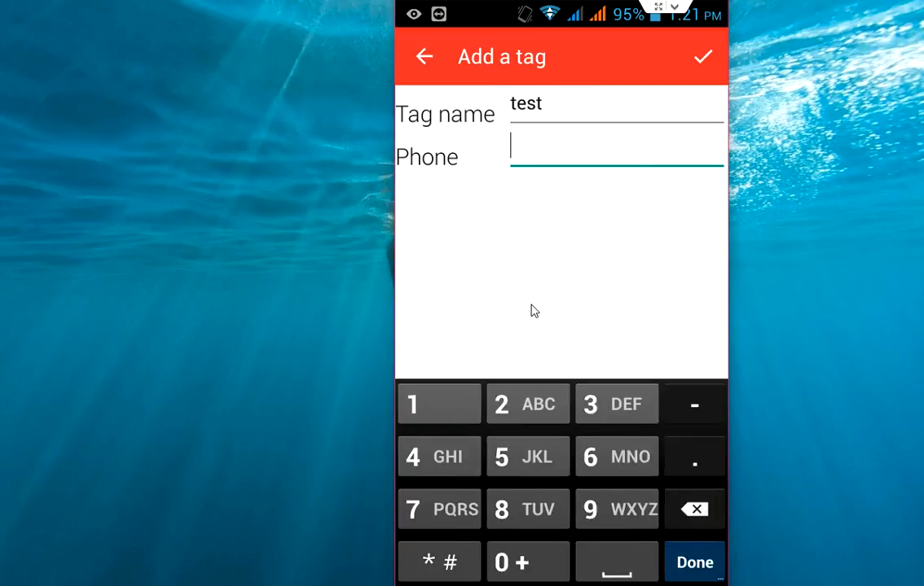
type("365982")
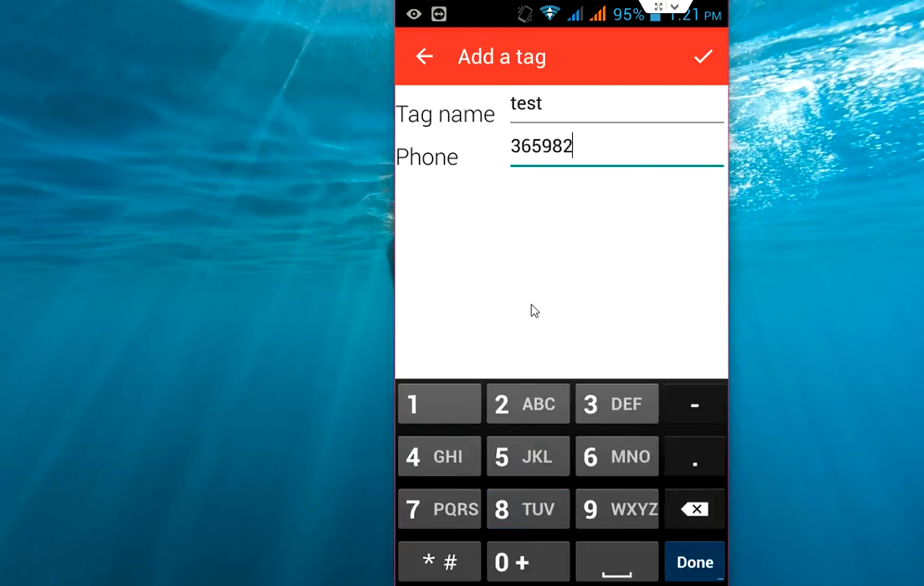
left_click(702, 57)
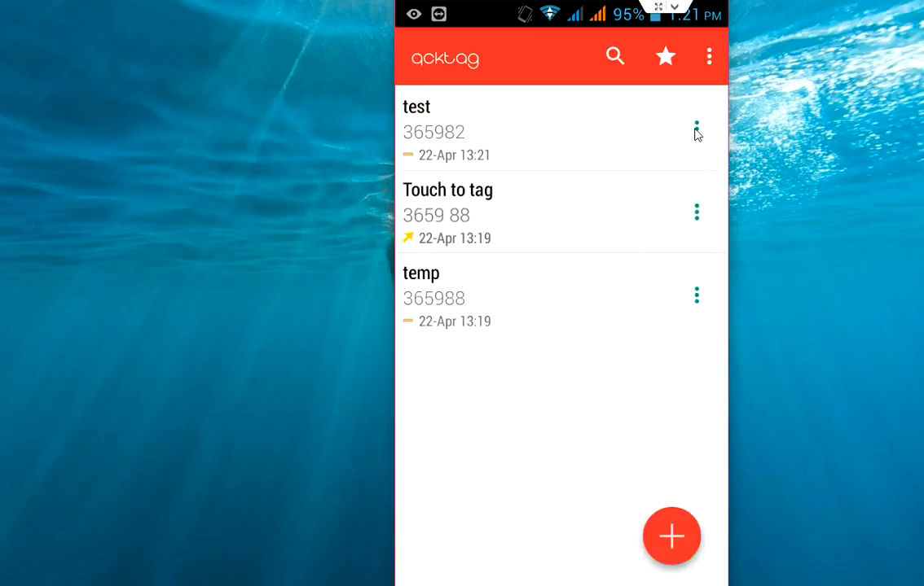
mouse_move(703, 137)
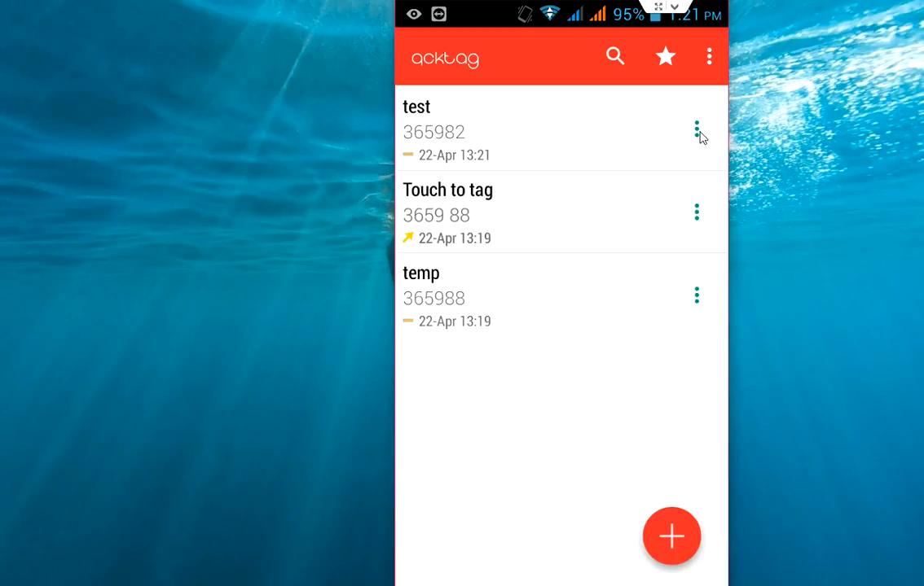
- Delete the 'test' tag from its options menu and confirm the deletion
left_click(695, 130)
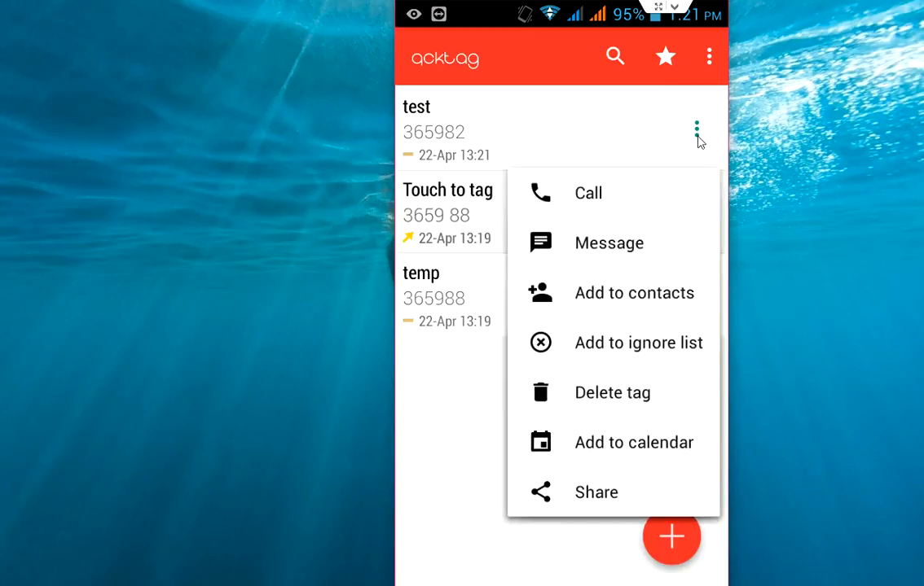
mouse_move(618, 244)
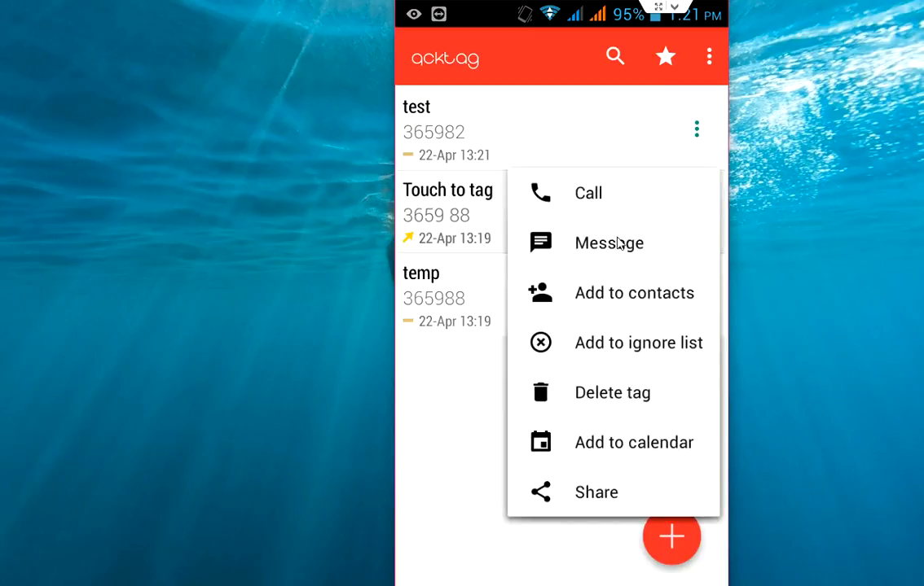
mouse_move(613, 308)
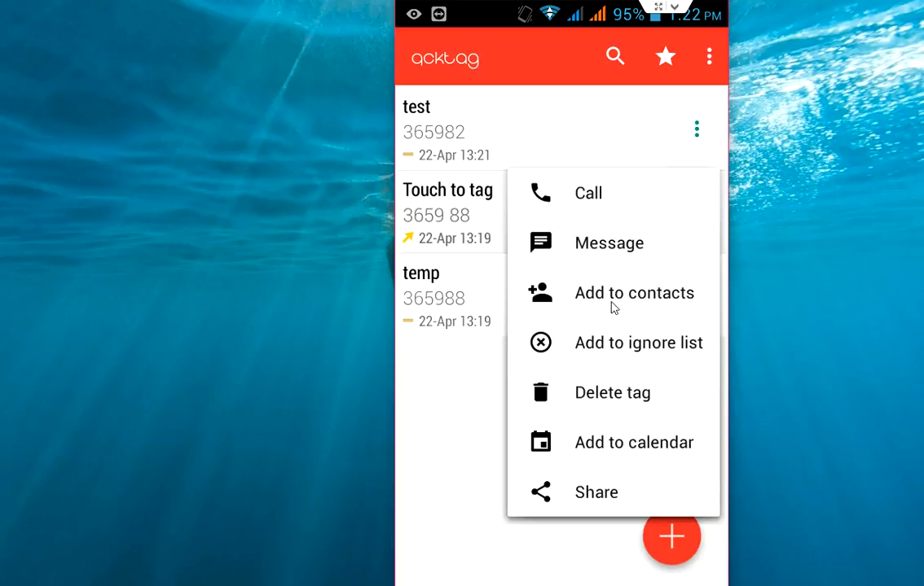
mouse_move(604, 301)
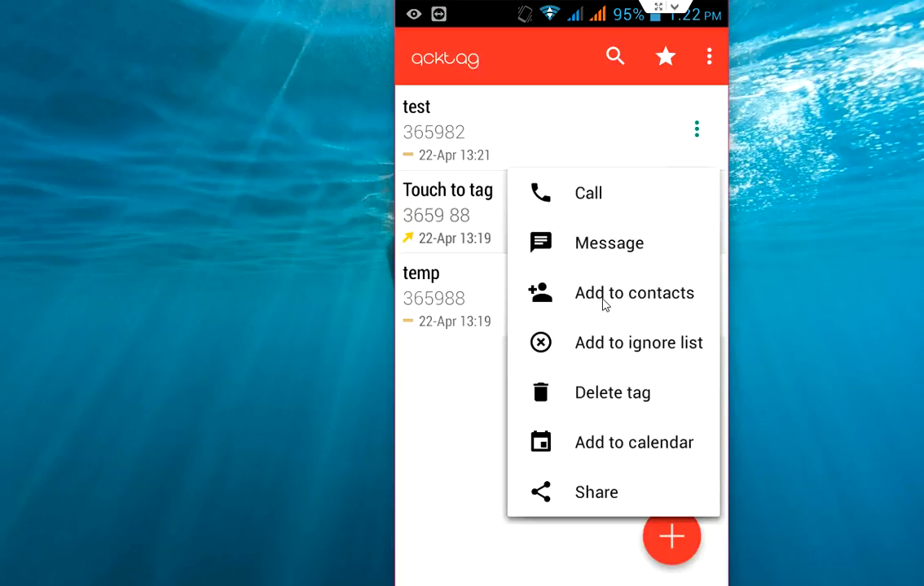
mouse_move(591, 307)
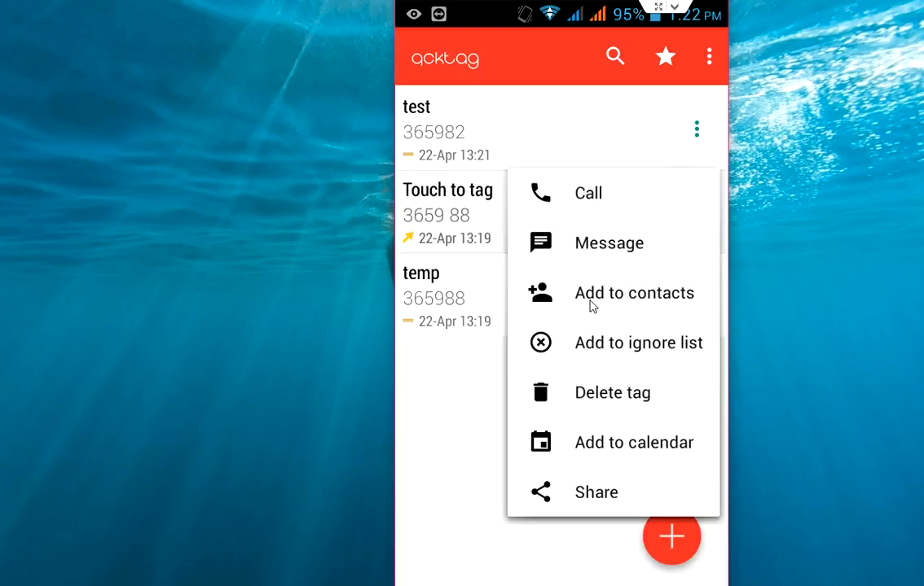
mouse_move(588, 347)
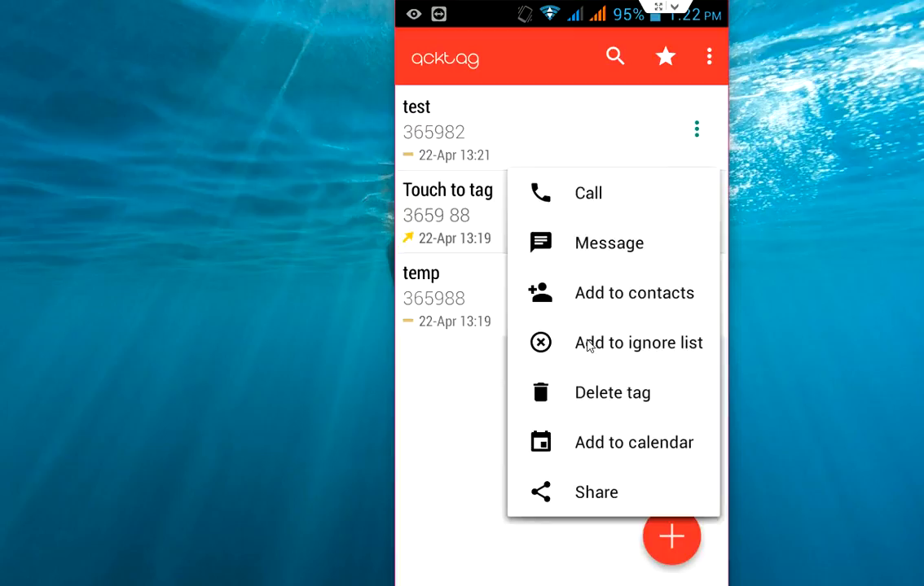
mouse_move(629, 399)
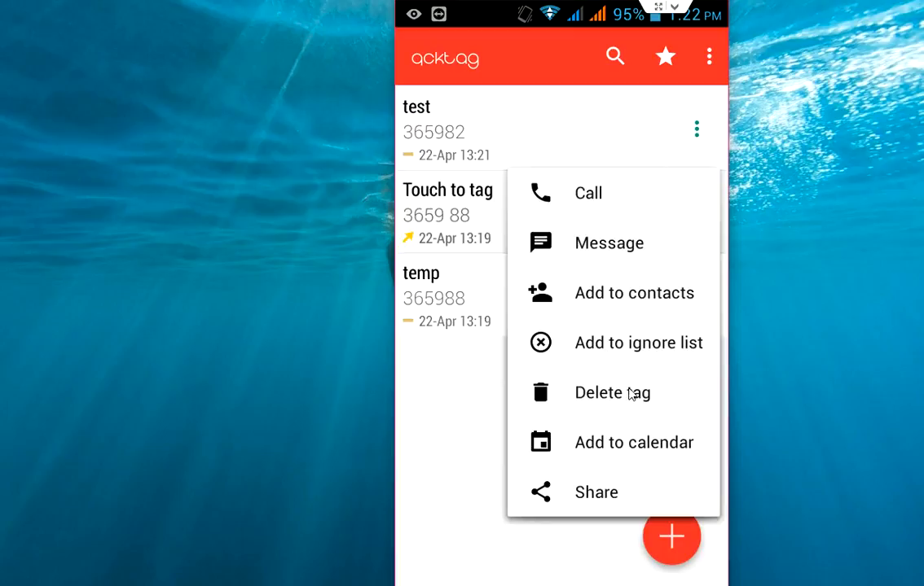
mouse_move(608, 503)
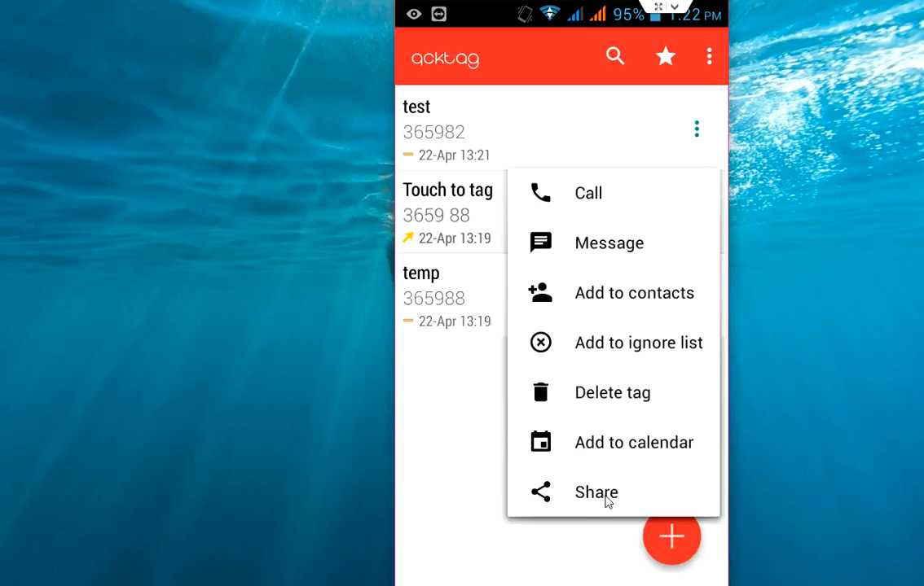
mouse_move(561, 215)
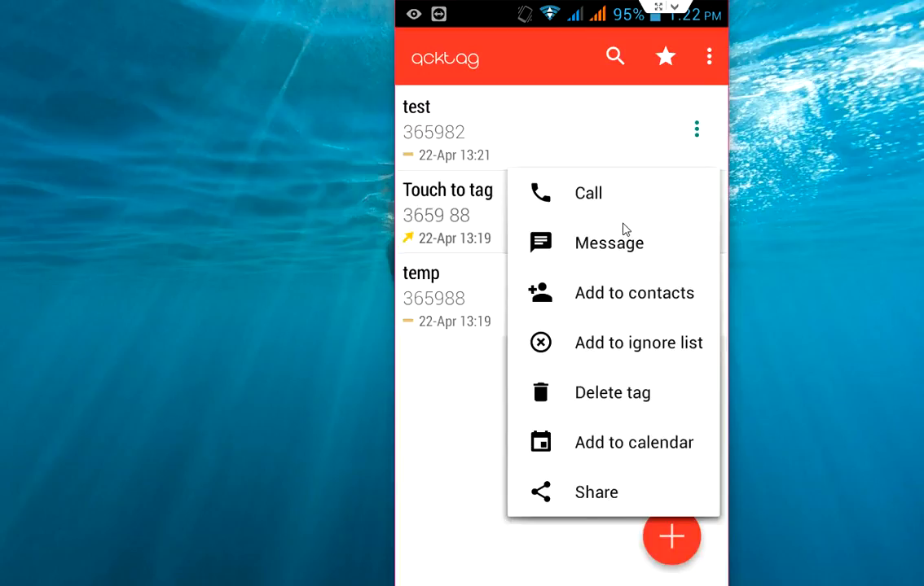
mouse_move(476, 138)
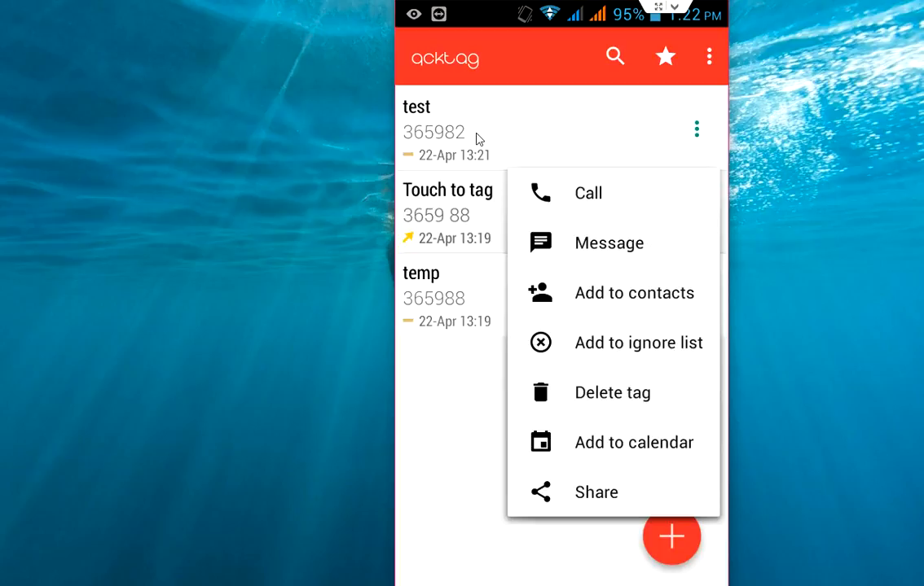
mouse_move(594, 395)
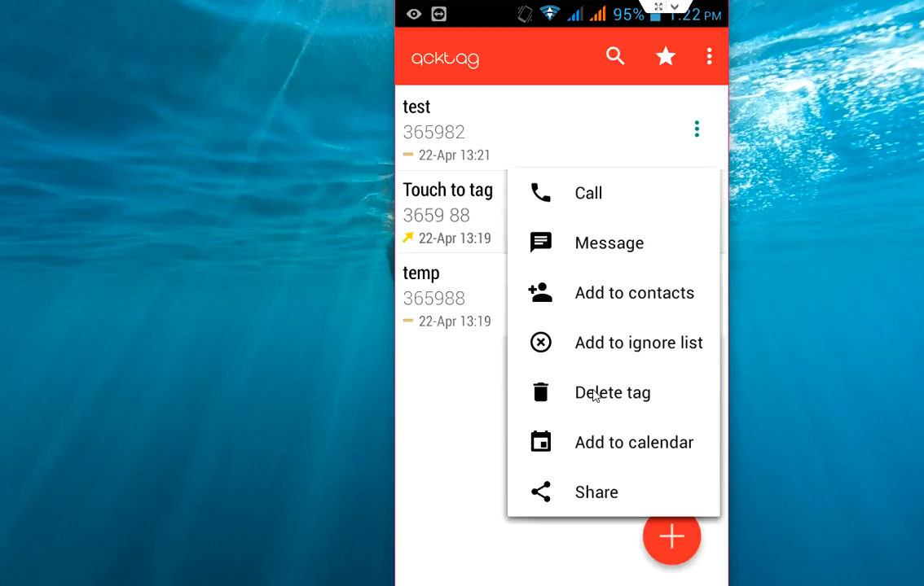
left_click(613, 392)
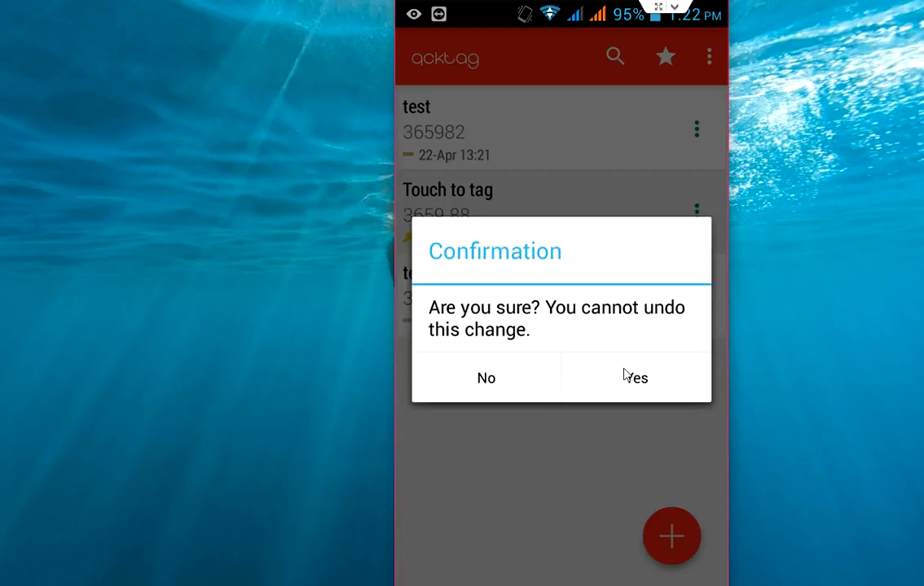
left_click(636, 377)
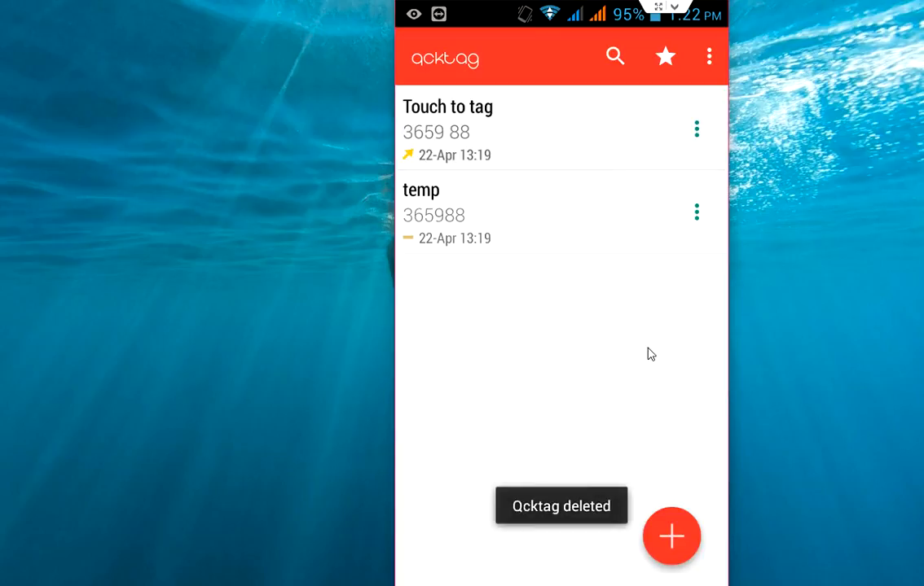